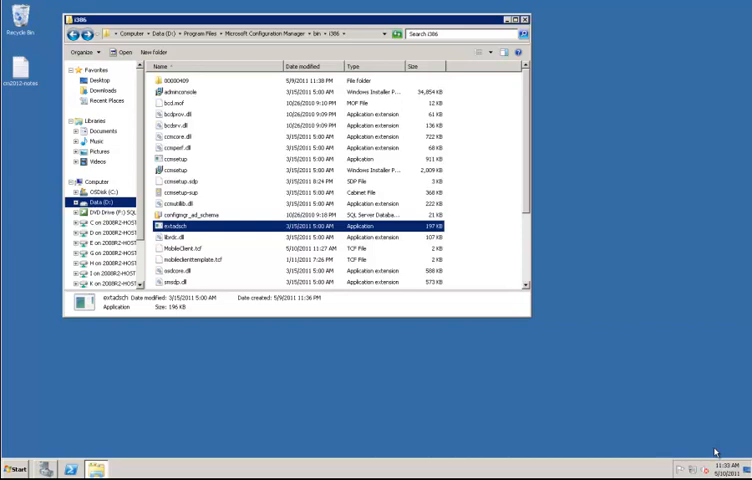
mouse_move(745, 349)
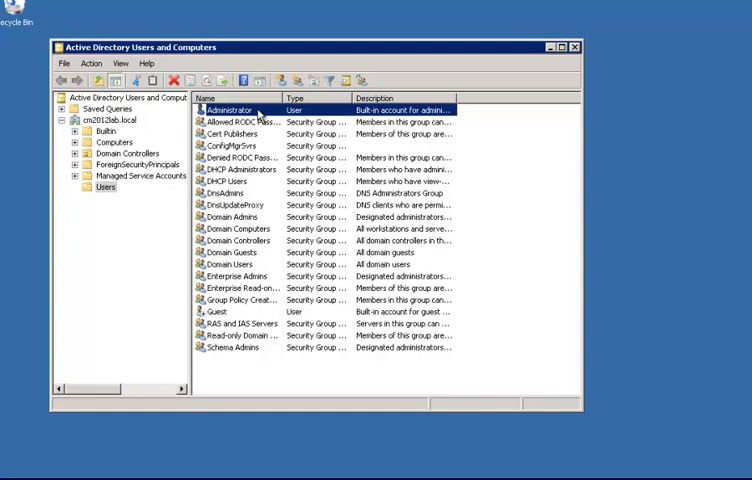
Confirm the Administrator account's Member Of list includes Schema Admins, then close its properties.
double_click(228, 109)
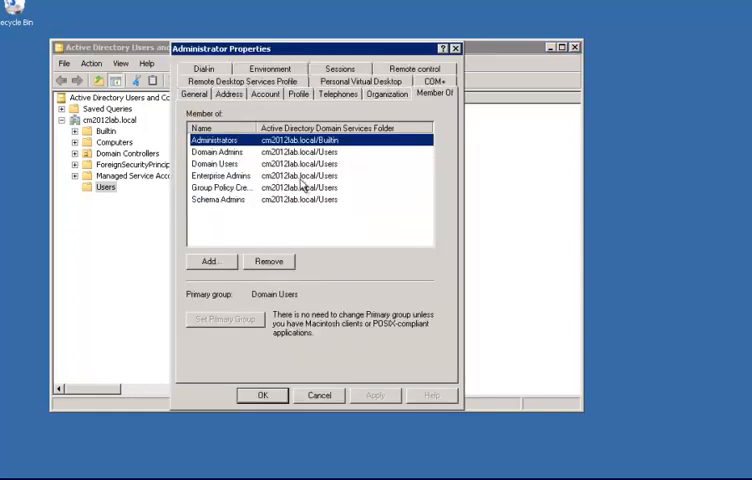
left_click(218, 199)
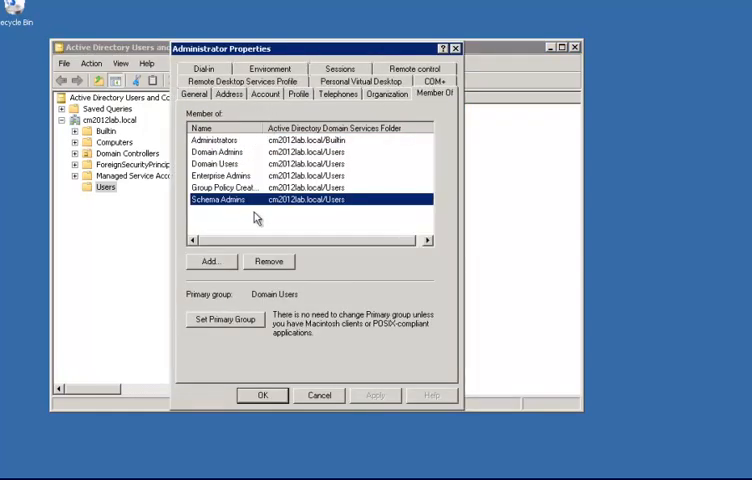
left_click(217, 199)
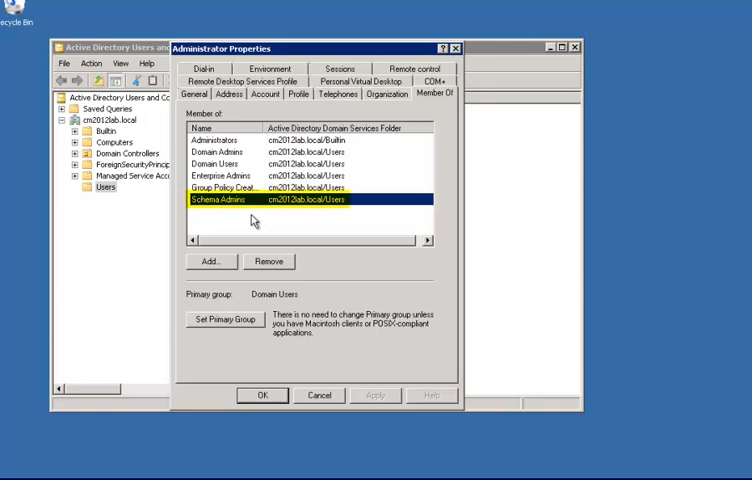
mouse_move(250, 218)
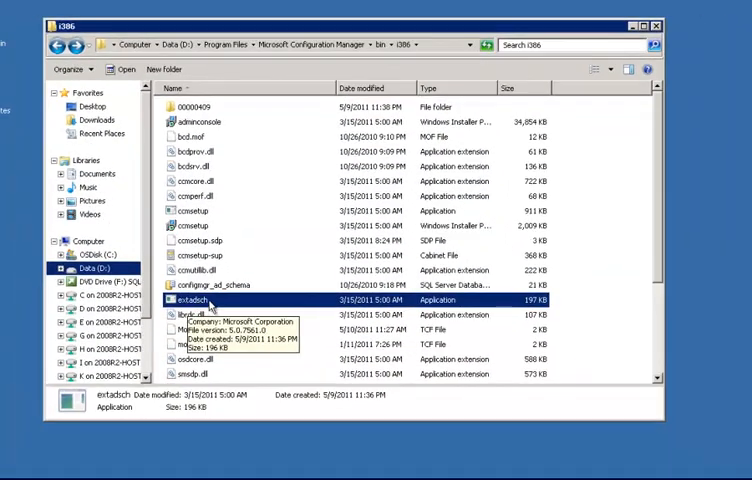
Launch Command Prompt from the Start menu using Run as administrator.
left_click(24, 462)
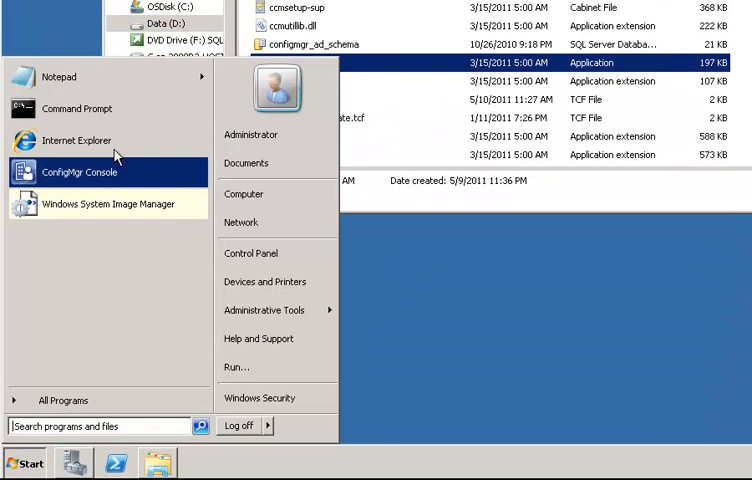
right_click(77, 108)
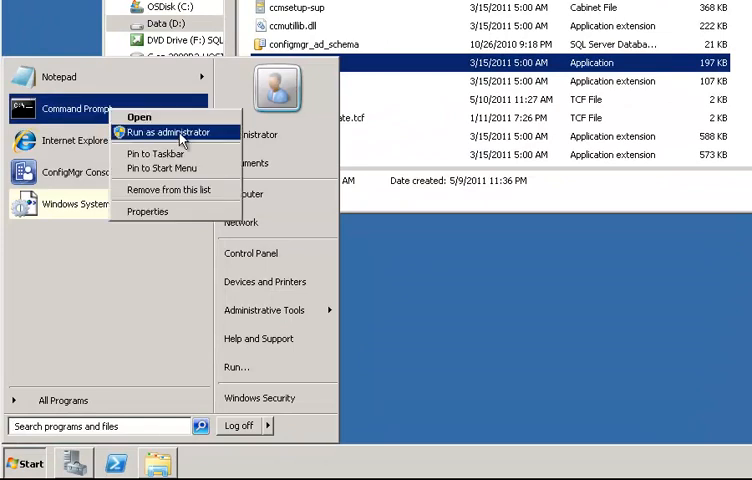
left_click(171, 131)
type("d:")
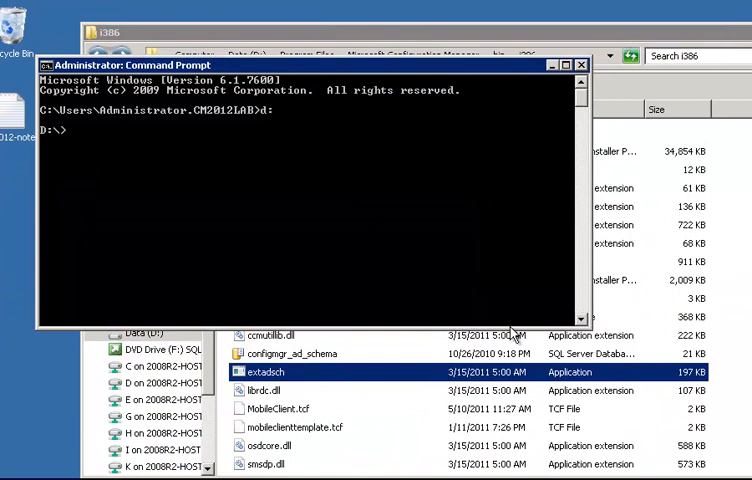
Change directory into "Program Files" toward the Configuration Manager bin\i386 folder.
type("cd \"Program Files\"\\")
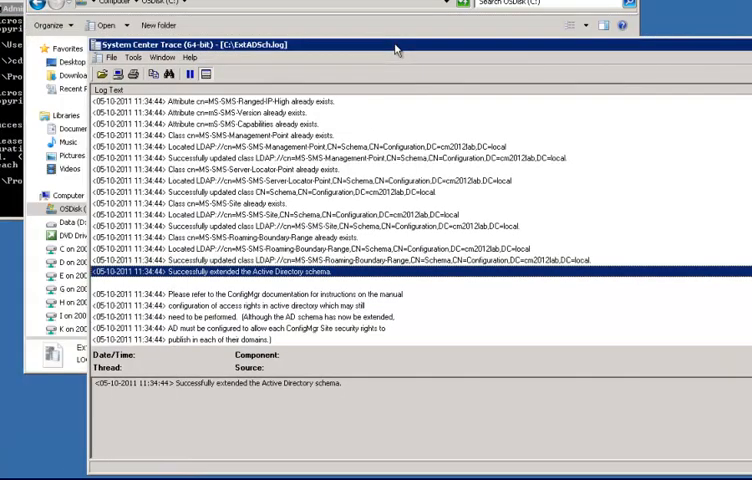
mouse_move(395, 50)
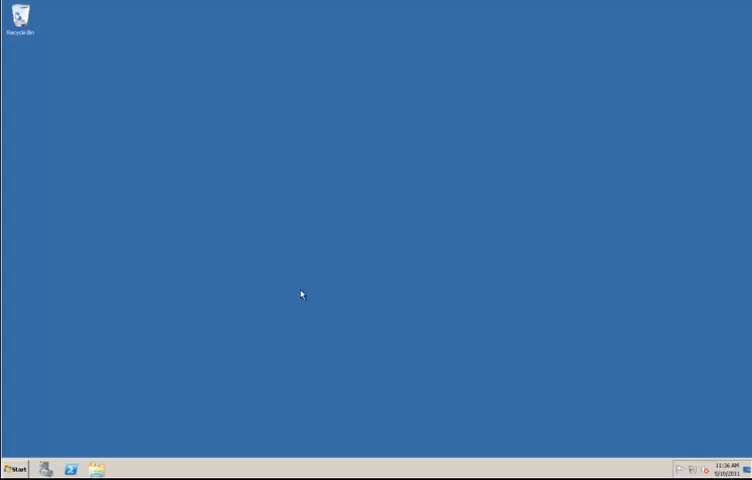
Launch ADSI Edit from the Start menu programs list.
left_click(16, 469)
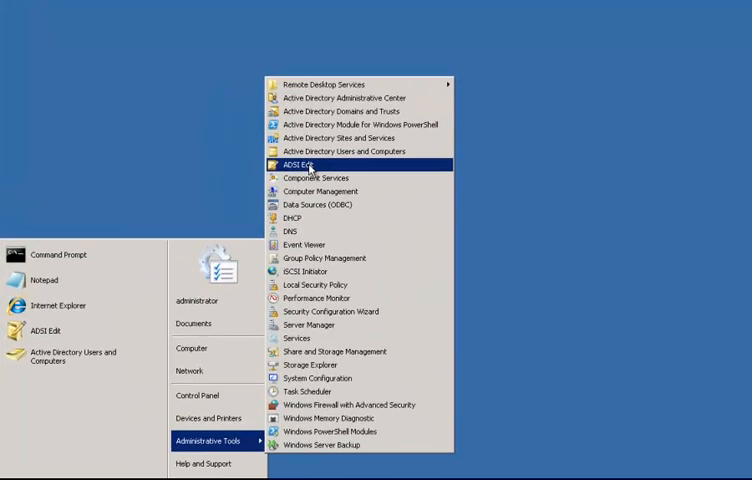
left_click(304, 164)
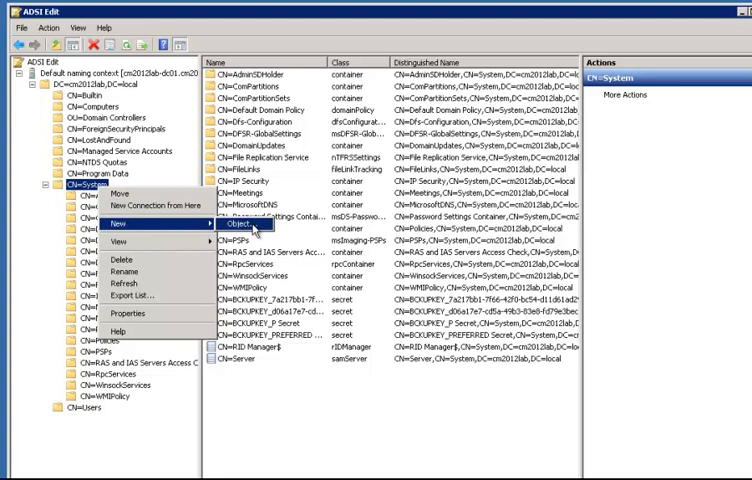
Create a new container object named 'System Management' under CN=System.
left_click(249, 228)
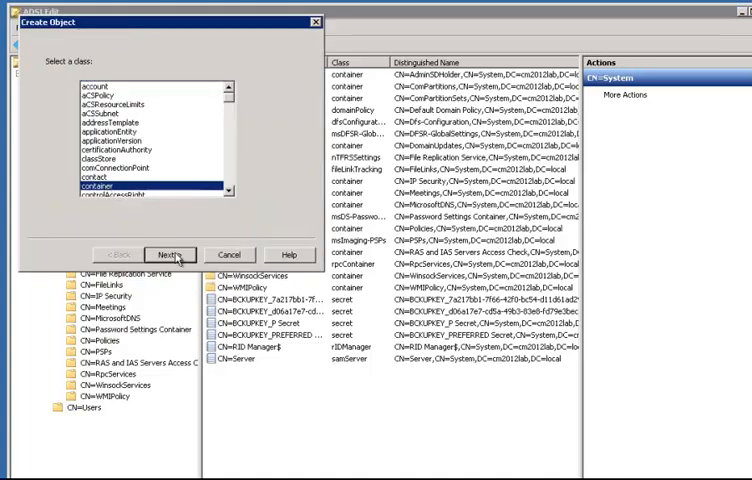
left_click(170, 254)
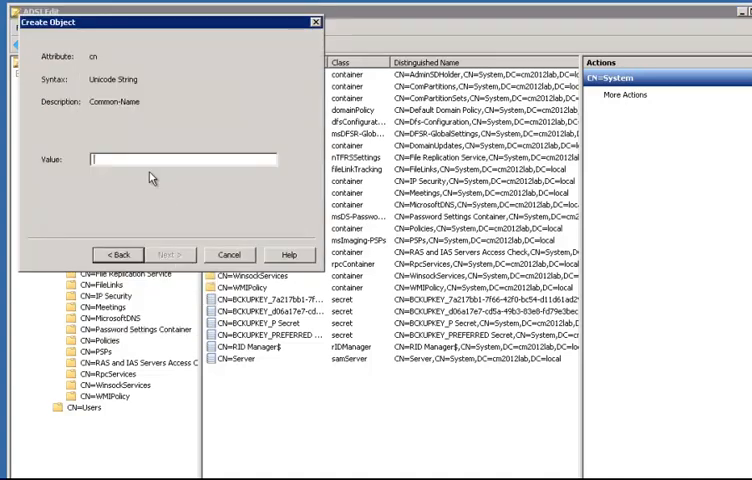
type("System Mana")
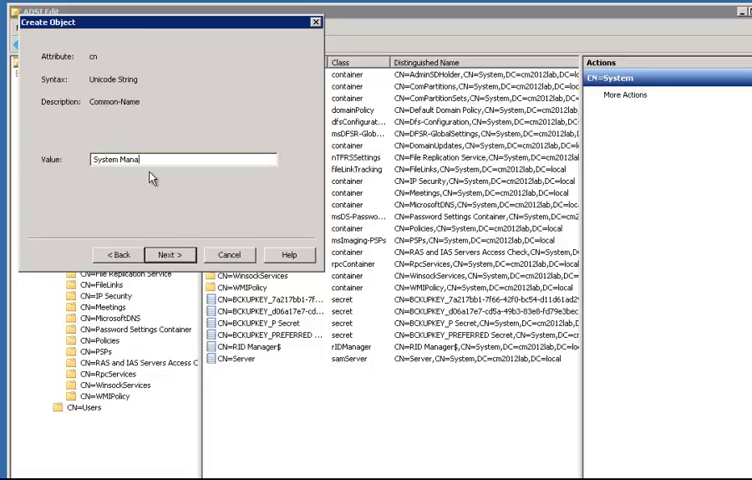
left_click(170, 254)
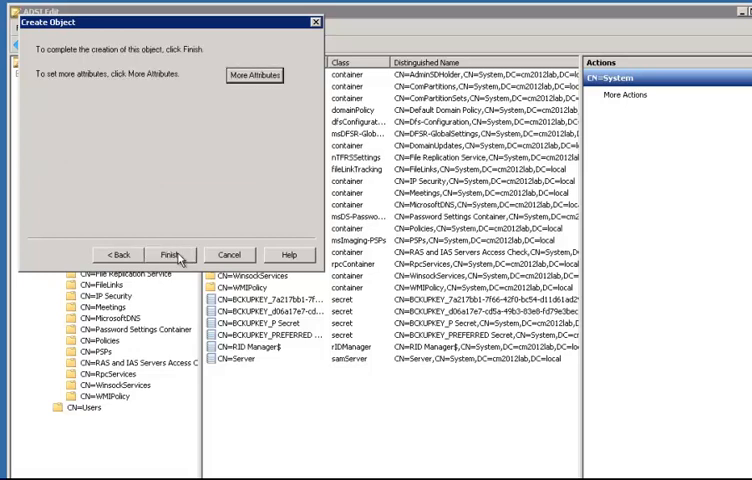
left_click(168, 255)
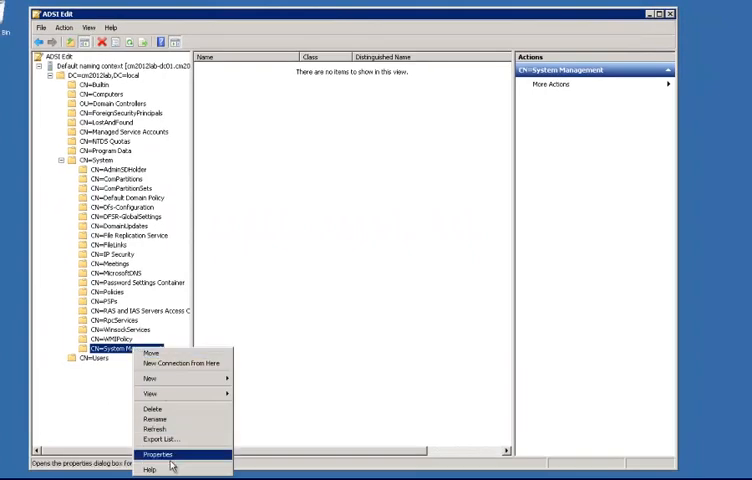
Add computer account cm2012lab-cm01 to System Management's security list, with Computers included in the search.
left_click(158, 455)
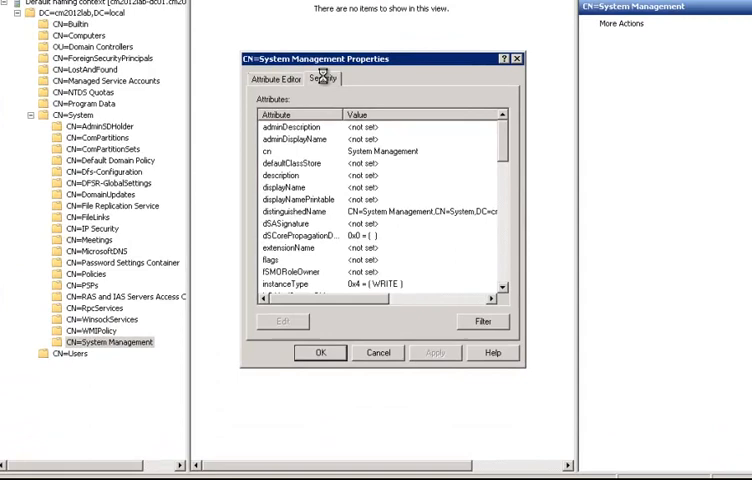
left_click(321, 79)
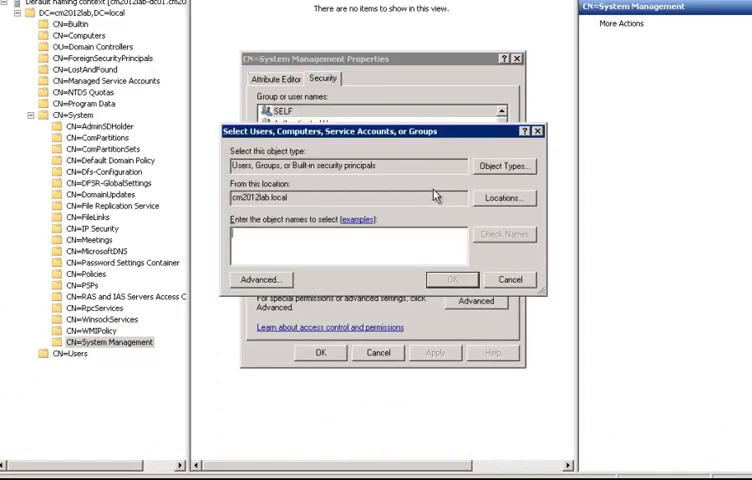
type("cm2012lab-cm01")
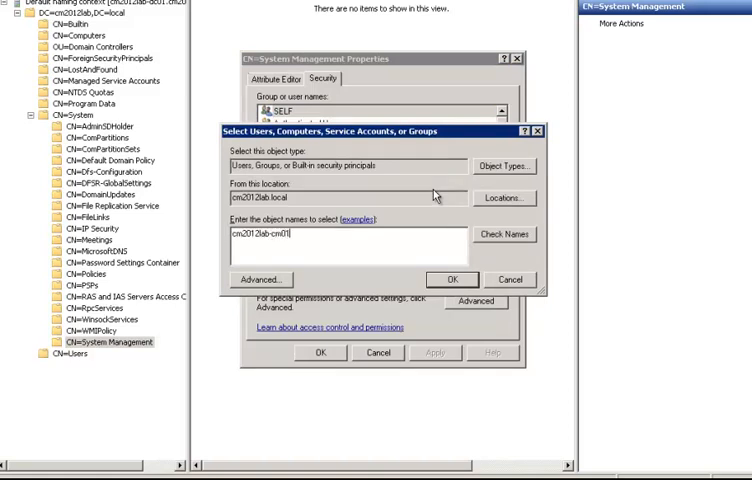
left_click(505, 234)
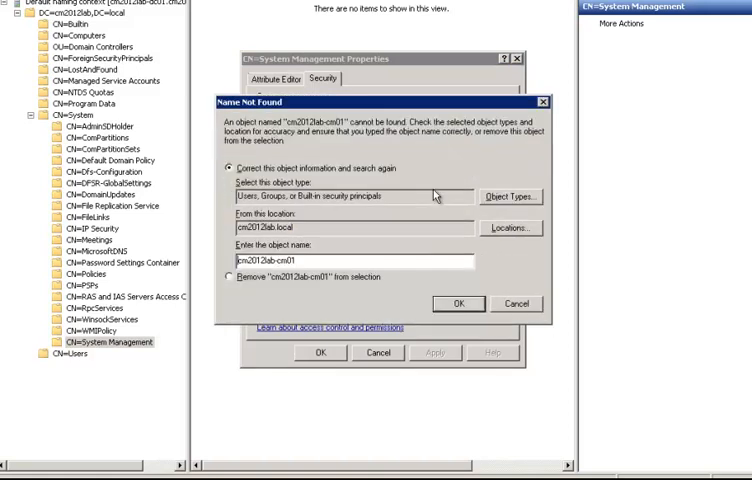
left_click(510, 196)
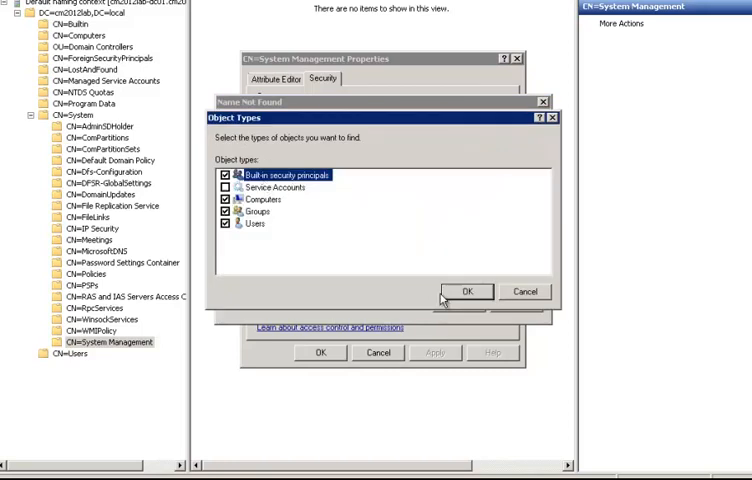
left_click(467, 291)
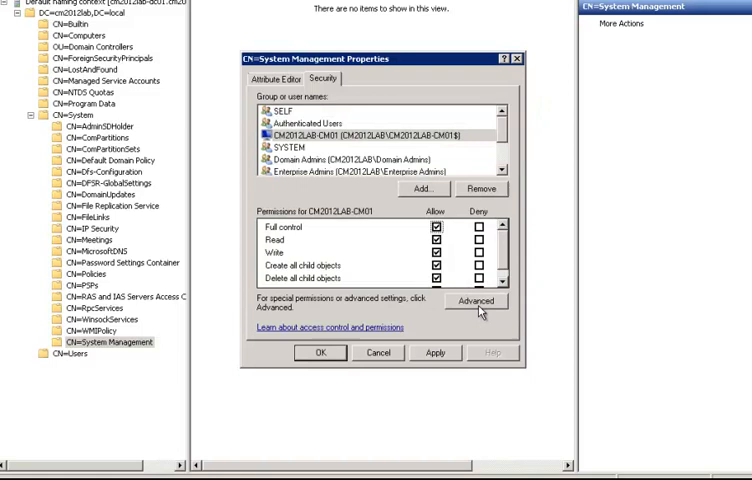
Verify in Advanced security that CM2012LAB-CM01's entry covers this object and all descendants.
left_click(480, 301)
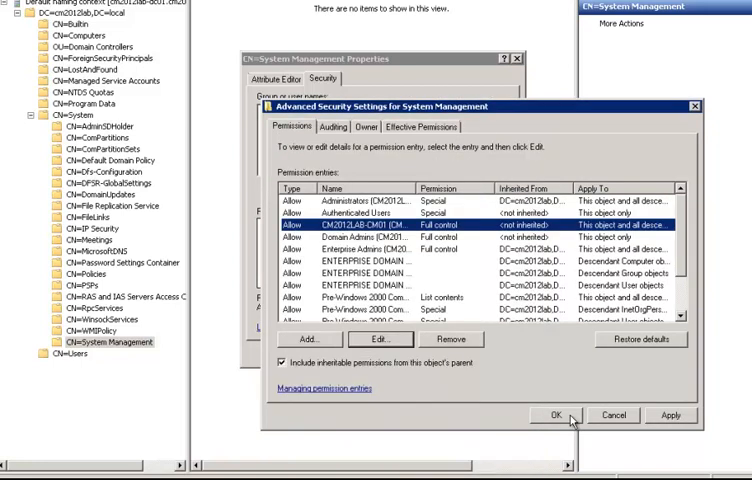
left_click(544, 415)
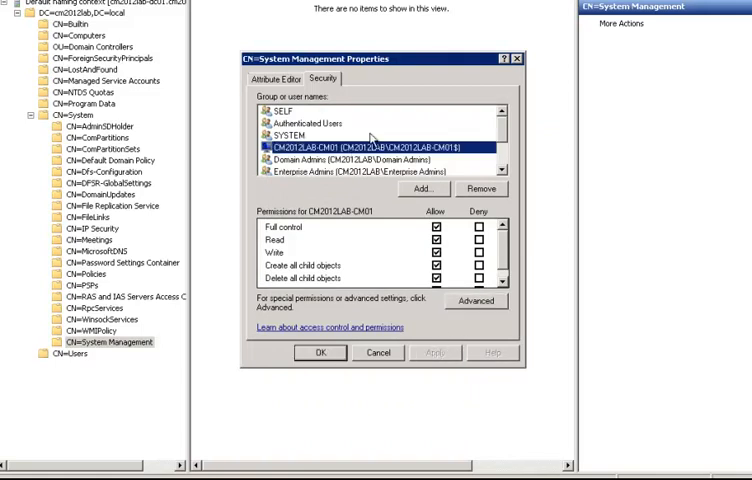
mouse_move(333, 168)
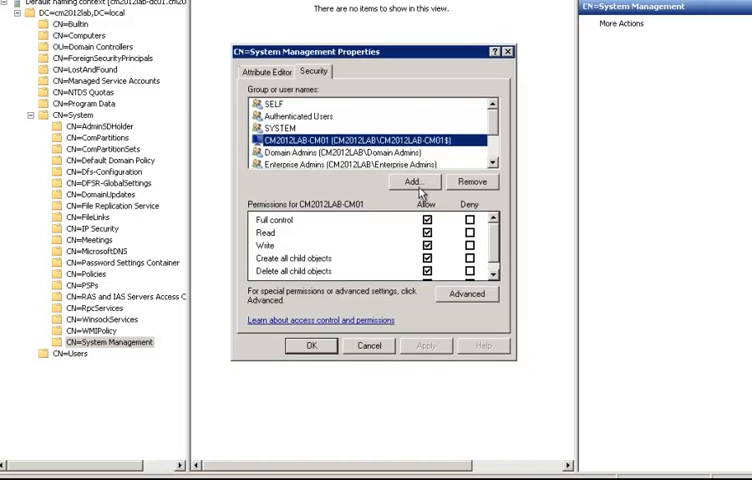
Add the ConfigMgrSvrs group via 'configmgr' and allow it Full control.
left_click(414, 181)
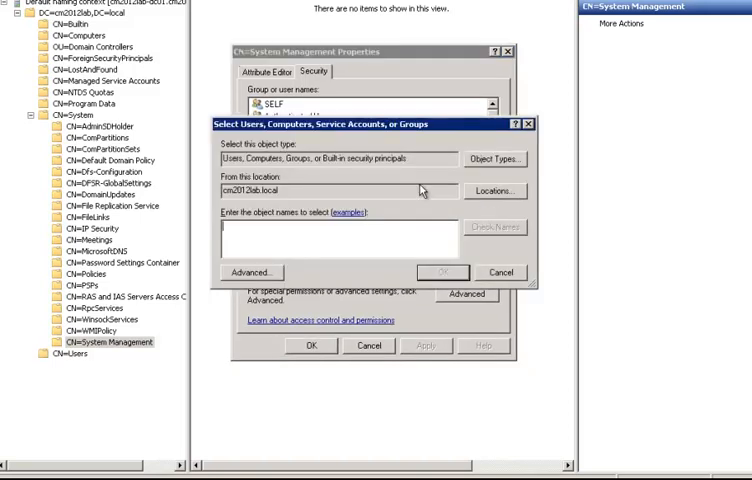
type("configmgr")
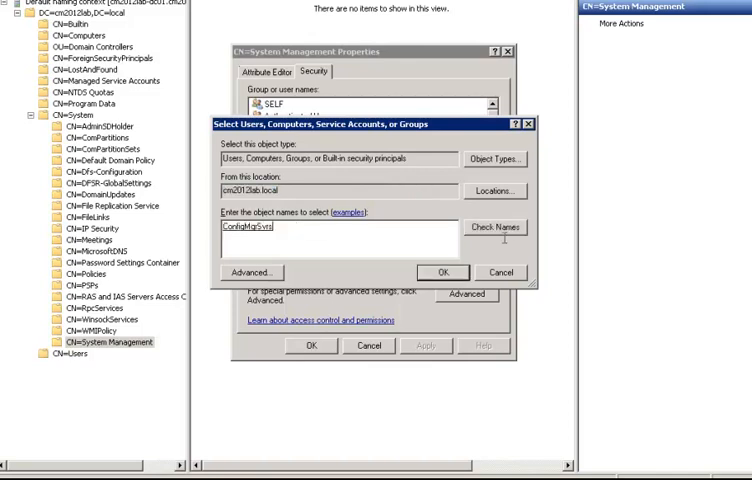
left_click(442, 272)
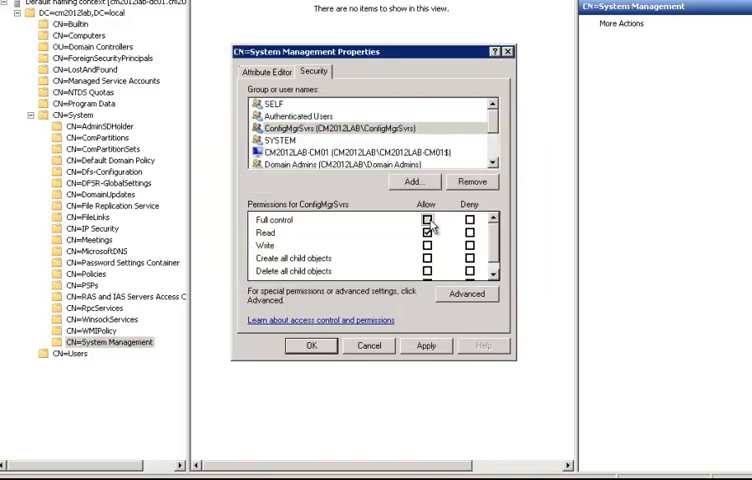
left_click(466, 294)
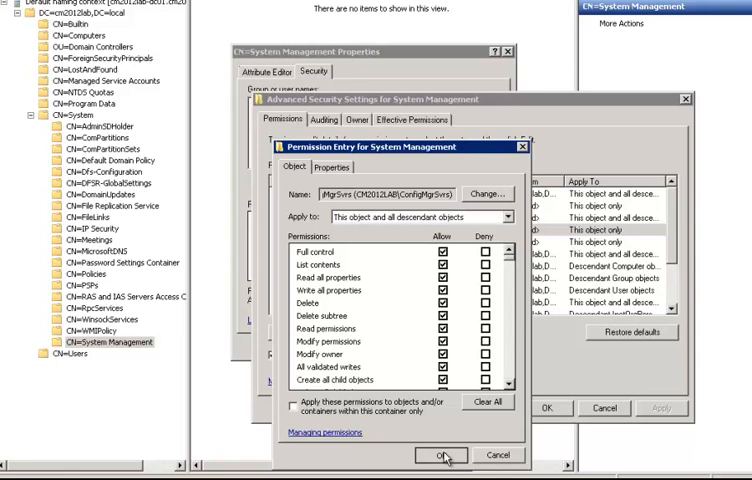
left_click(439, 455)
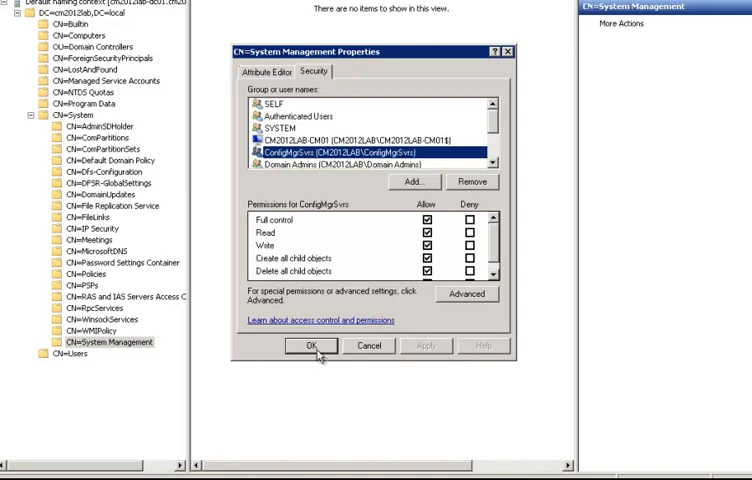
Confirm the CN=System Management Properties dialog with OK.
left_click(310, 345)
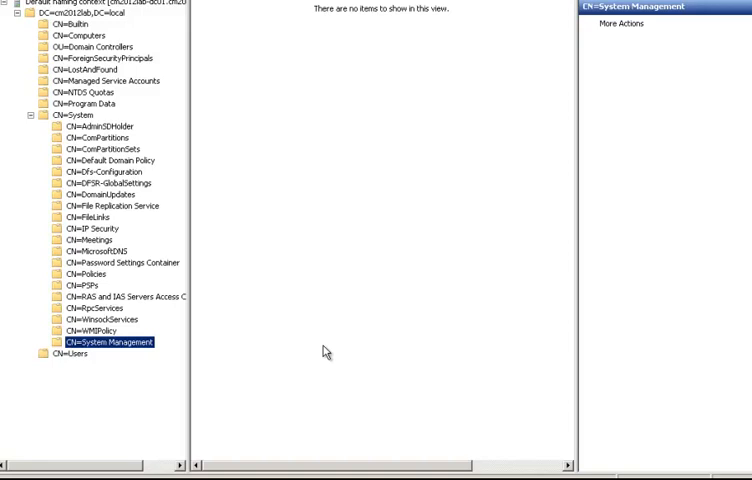
mouse_move(327, 351)
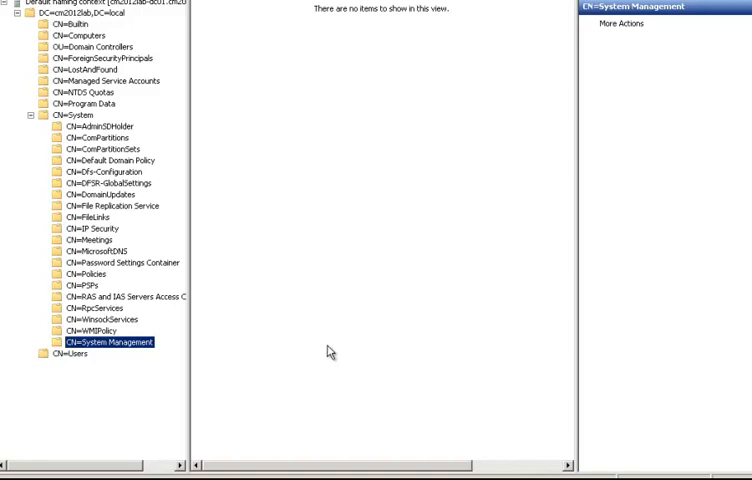